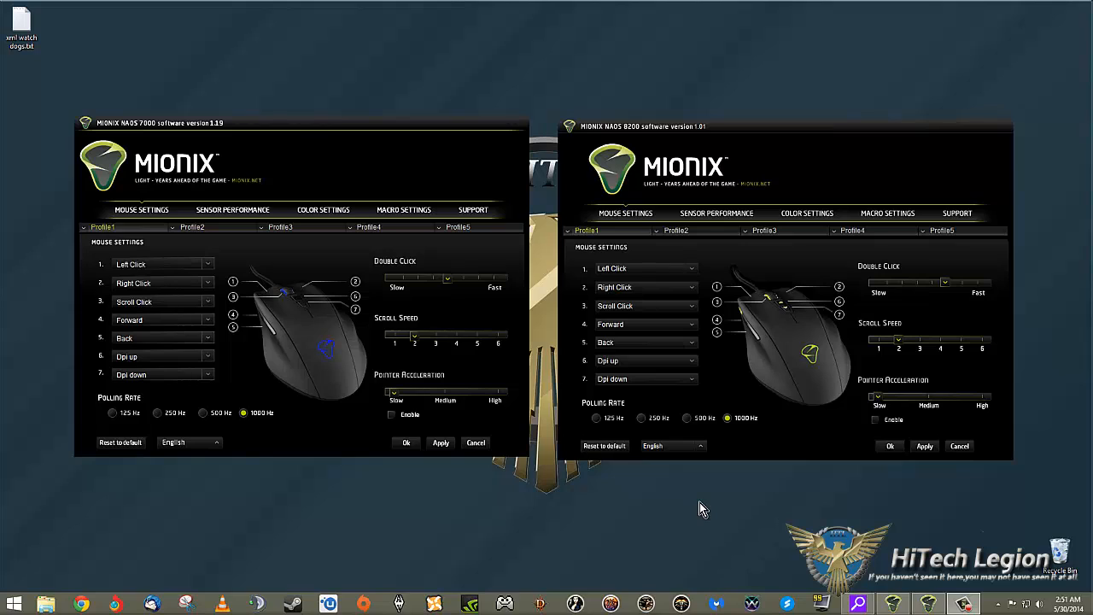
mouse_move(650, 175)
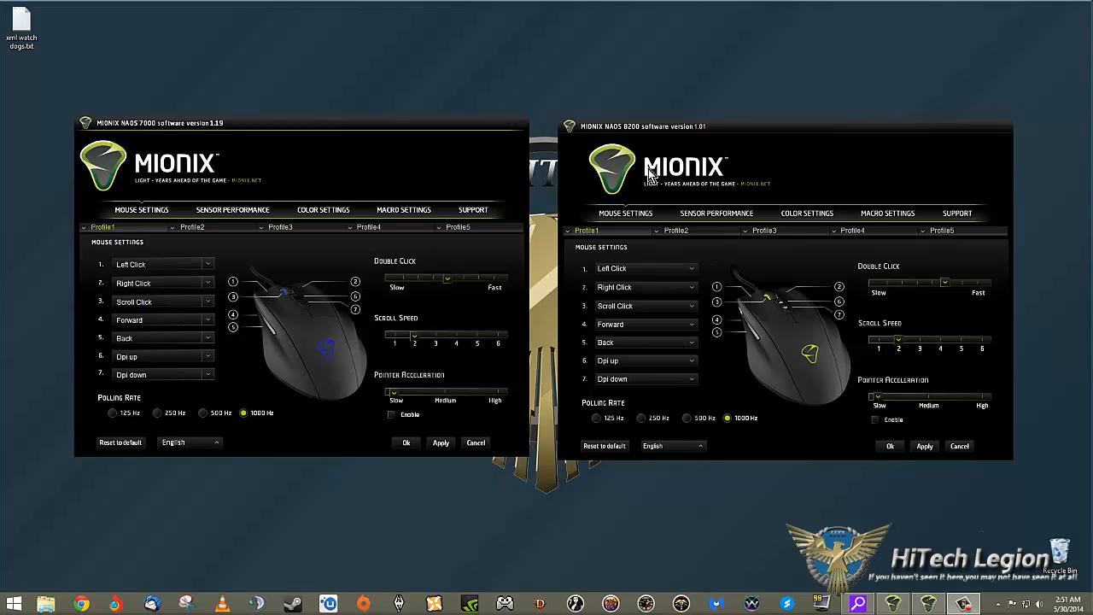
mouse_move(384, 160)
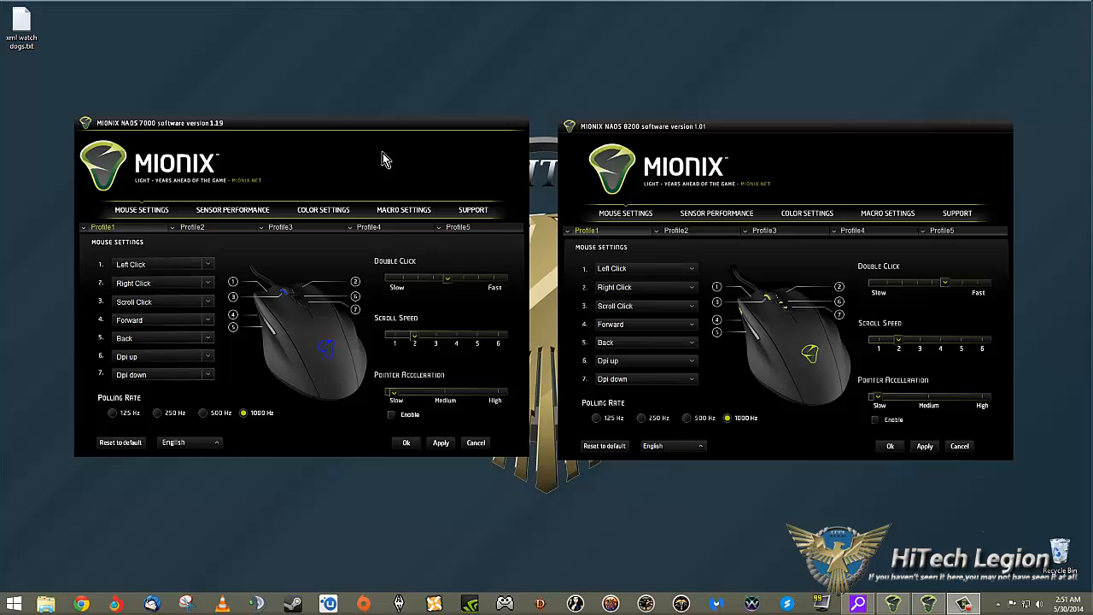
mouse_move(738, 151)
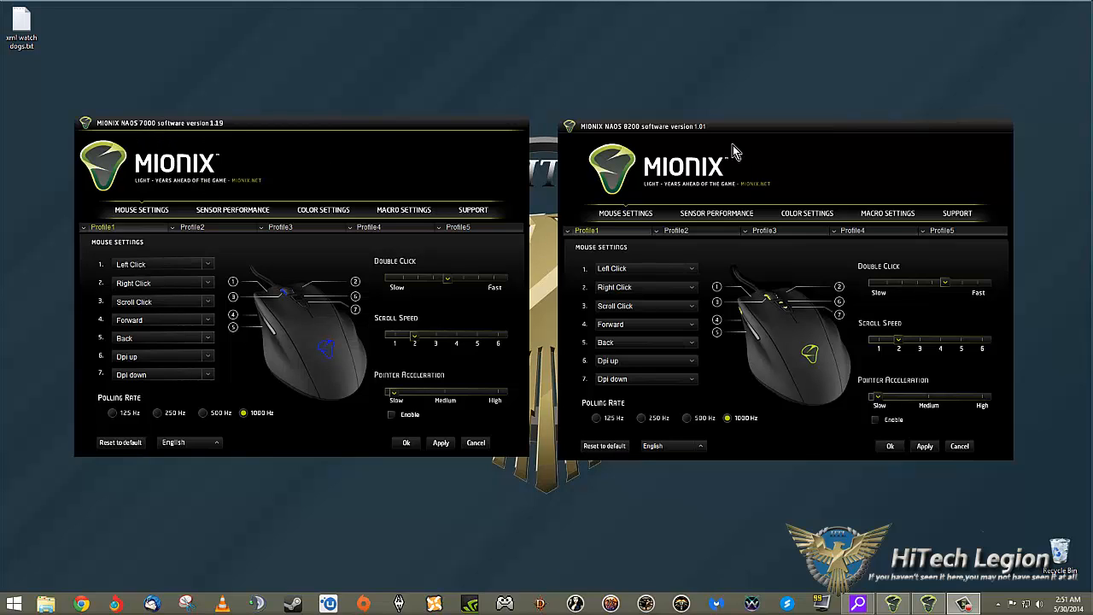
mouse_move(635, 147)
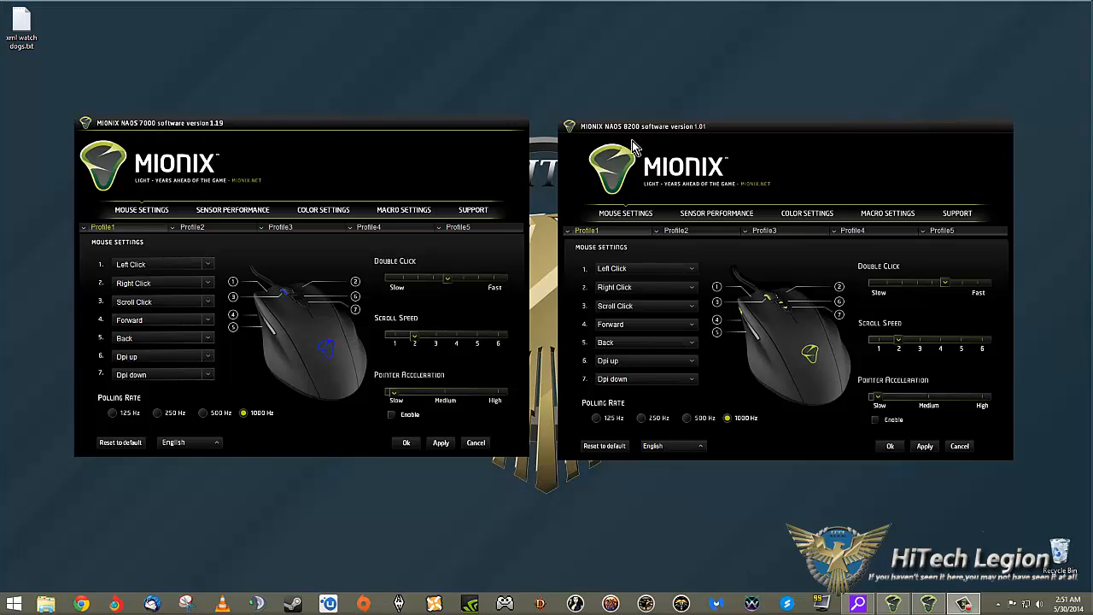
mouse_move(614, 154)
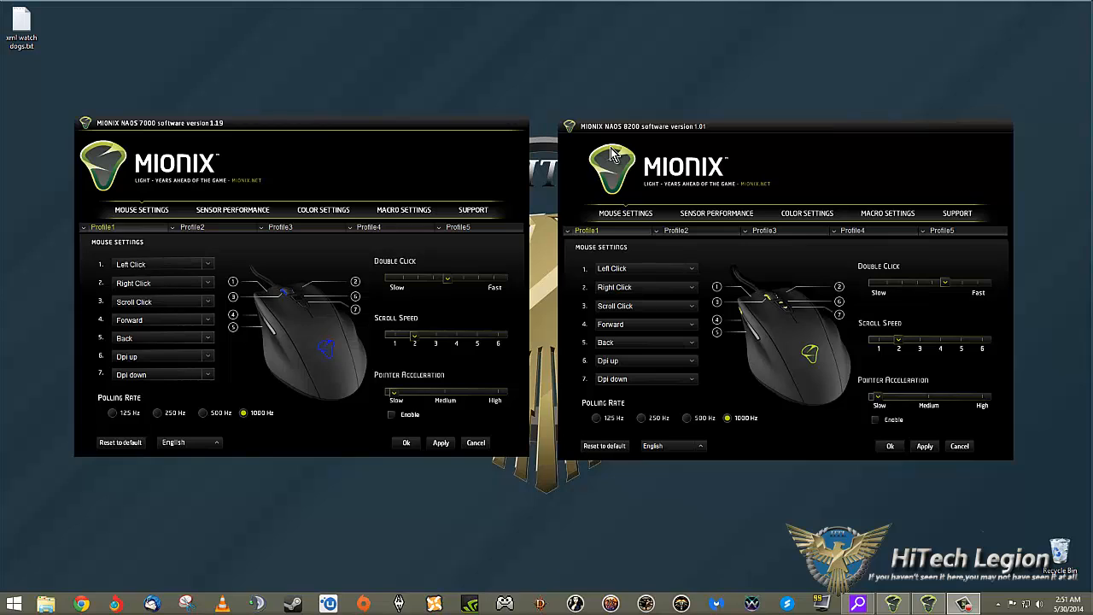
mouse_move(679, 163)
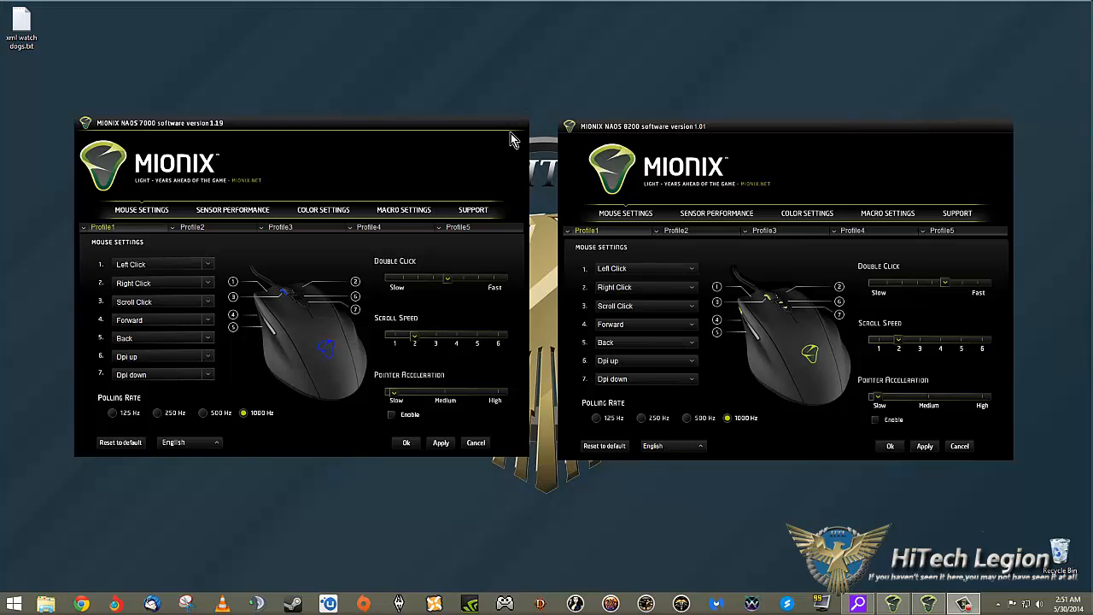
mouse_move(594, 130)
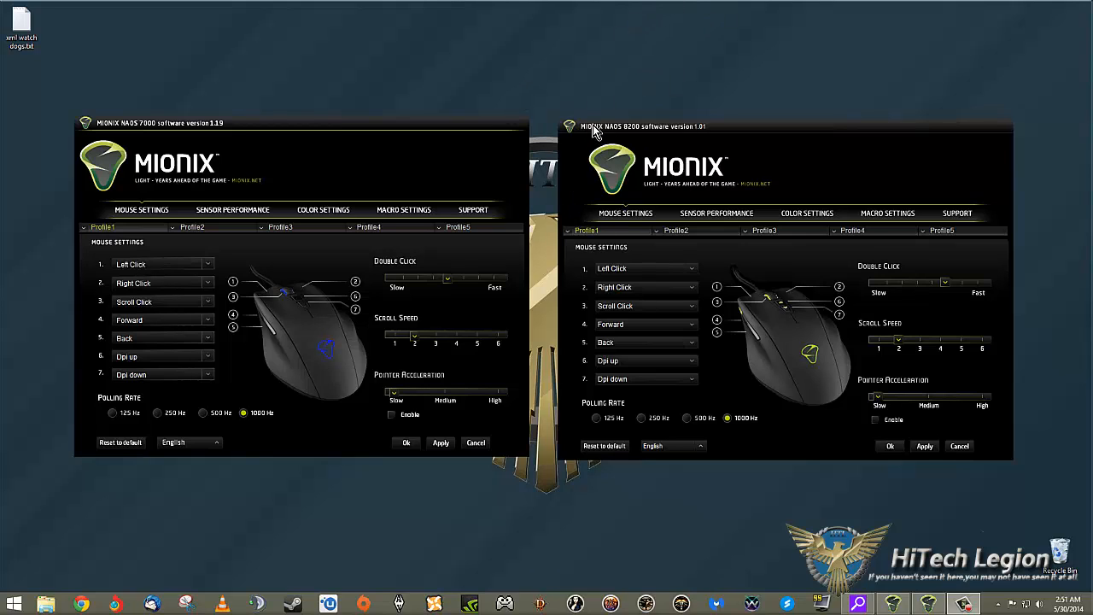
mouse_move(598, 140)
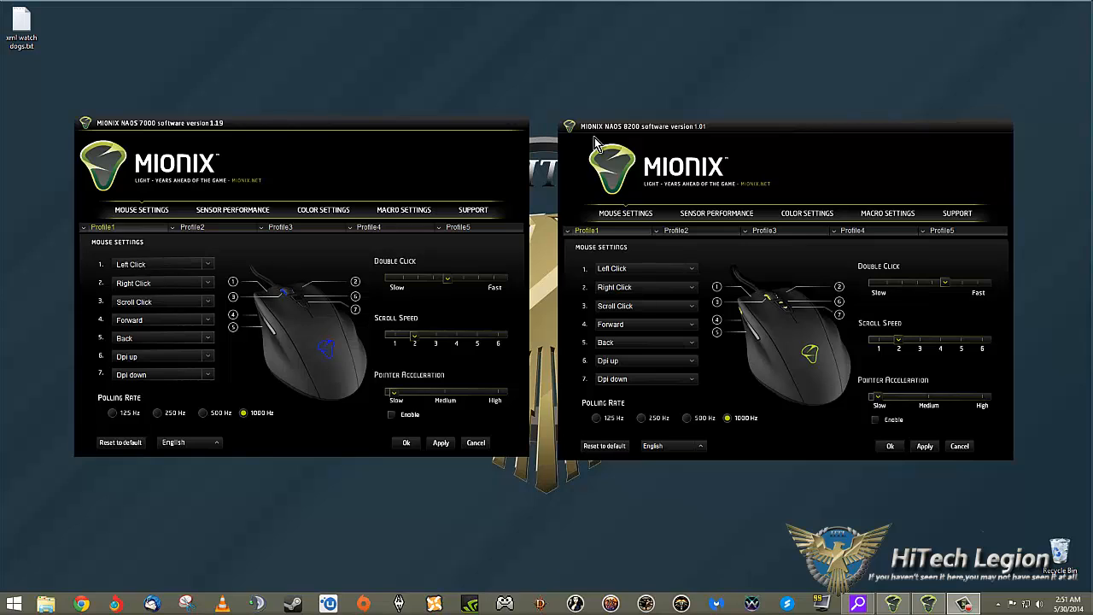
mouse_move(605, 129)
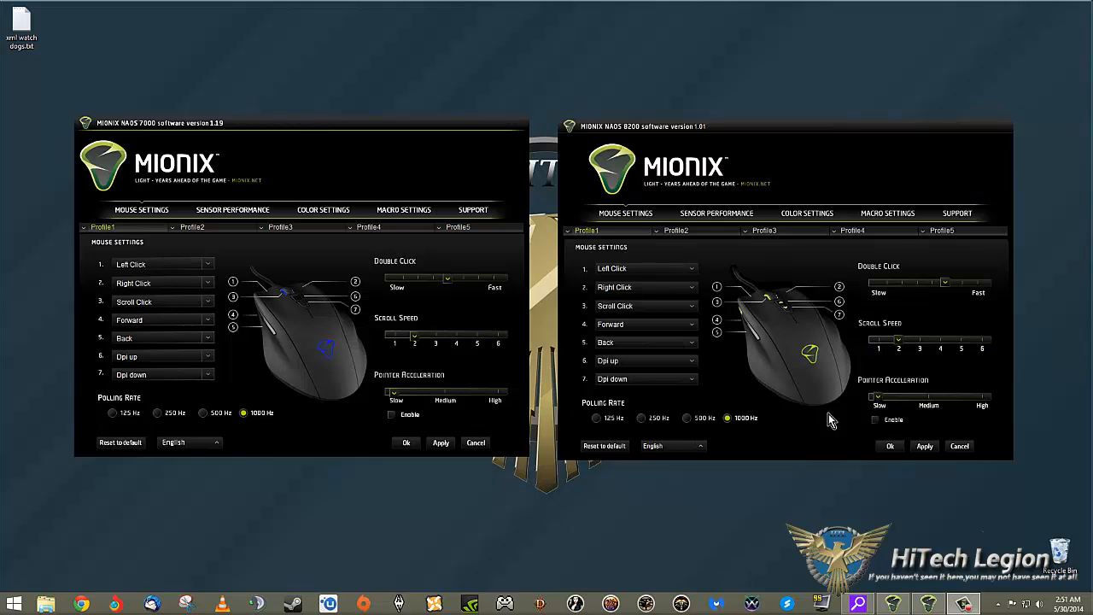
mouse_move(113, 418)
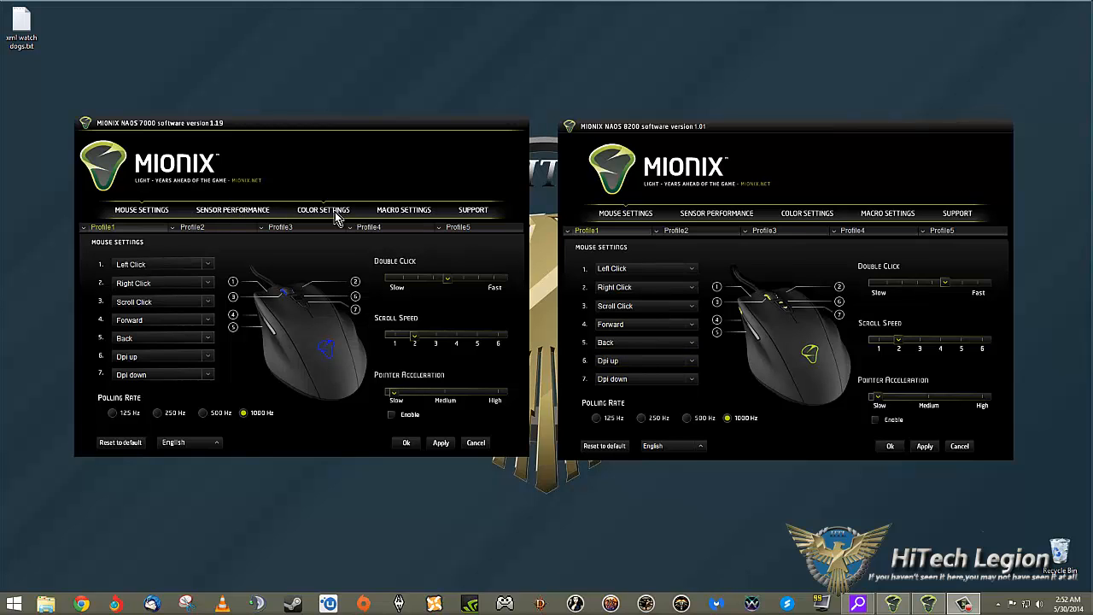
Try Color shift on the NAOS 7000 LEDs, return to Solid color and set its custom RGB to red
click(323, 208)
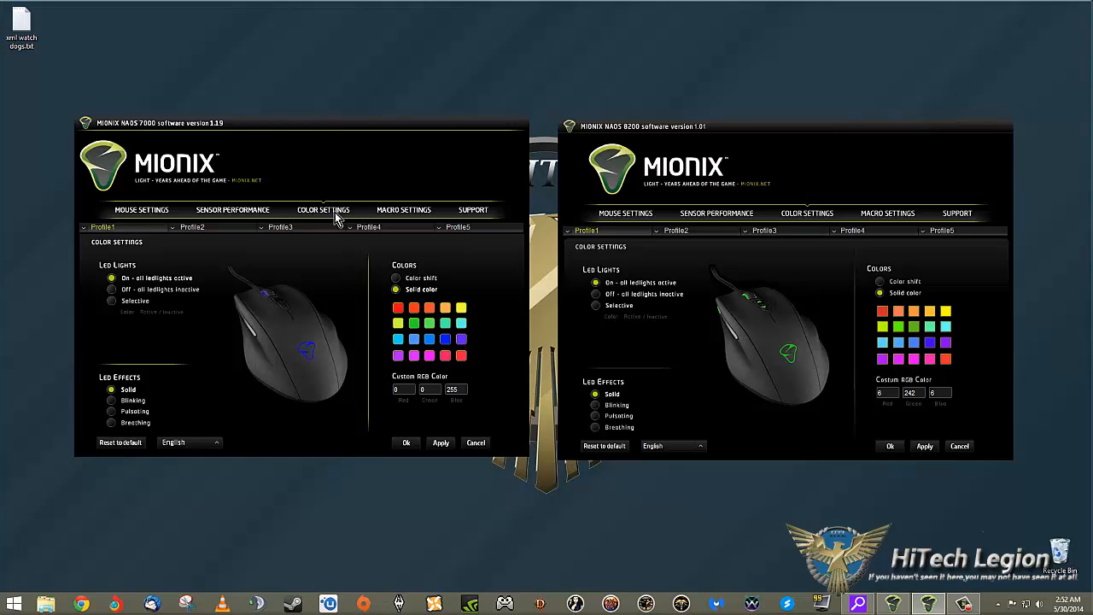
click(396, 276)
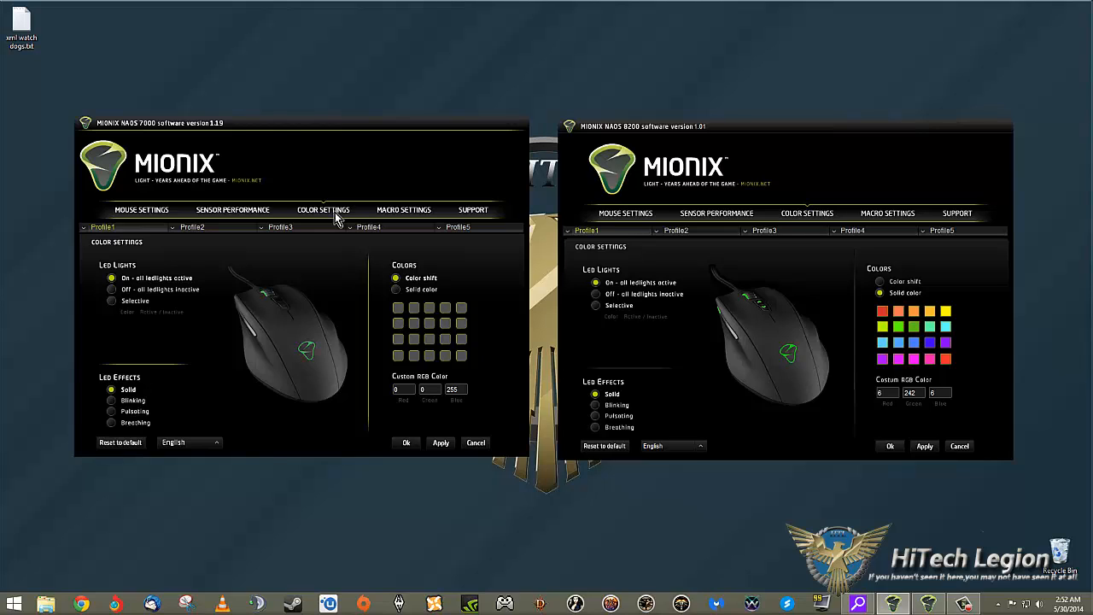
click(396, 290)
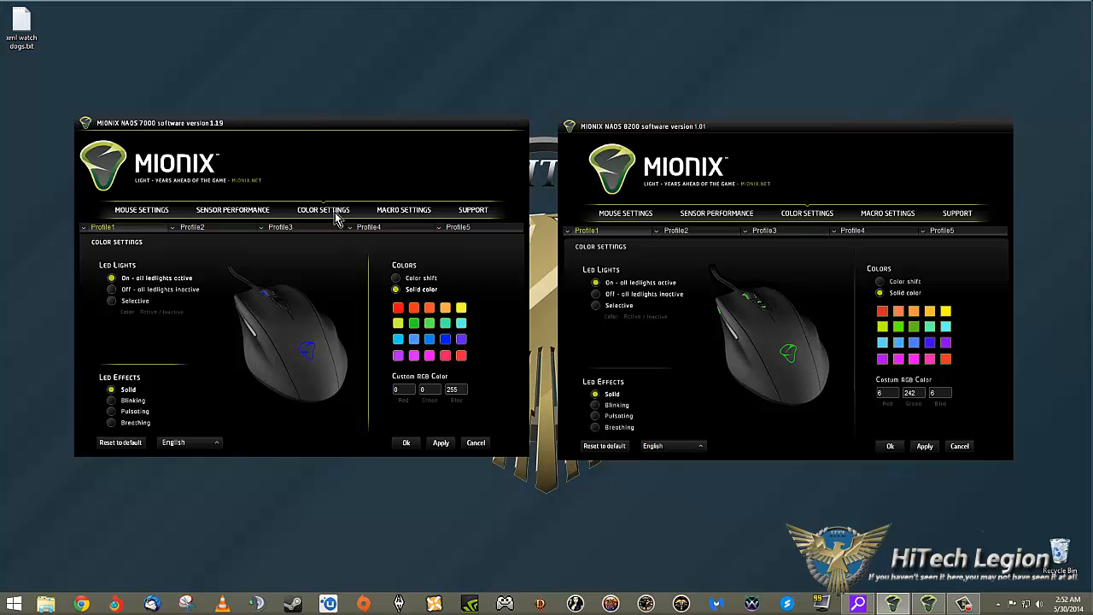
mouse_move(335, 218)
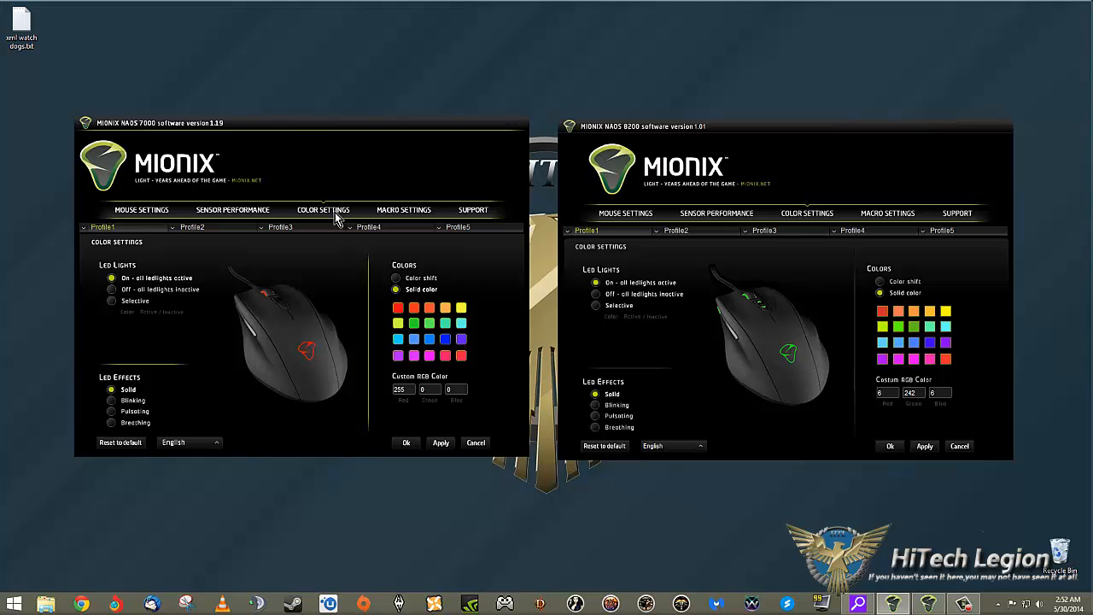
text(10)
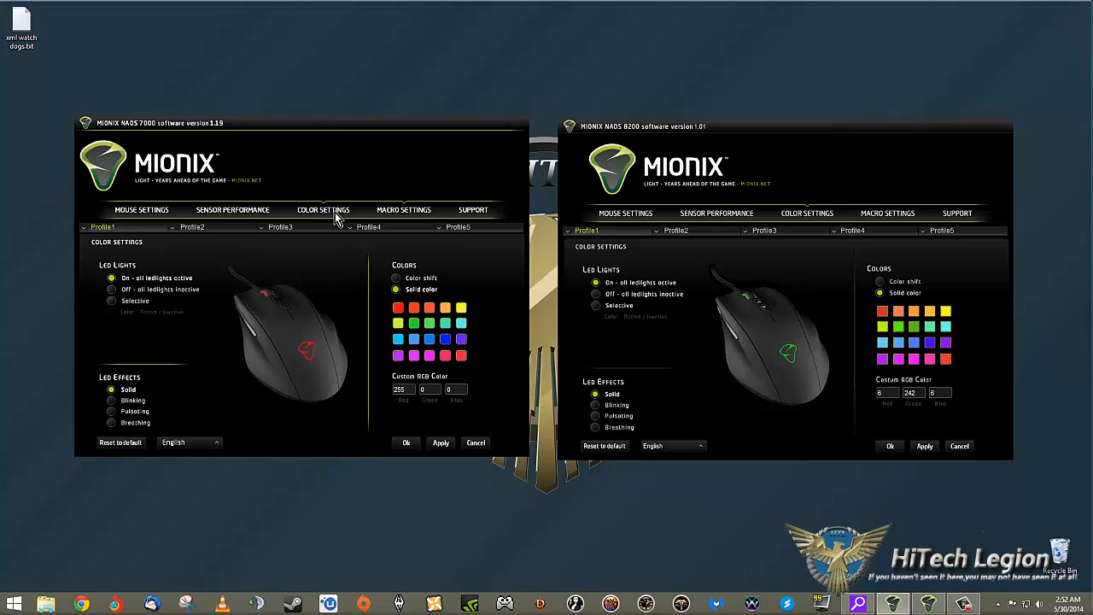
Create a new NAOS 8200 macro named 'mac' in Macro Settings
click(403, 209)
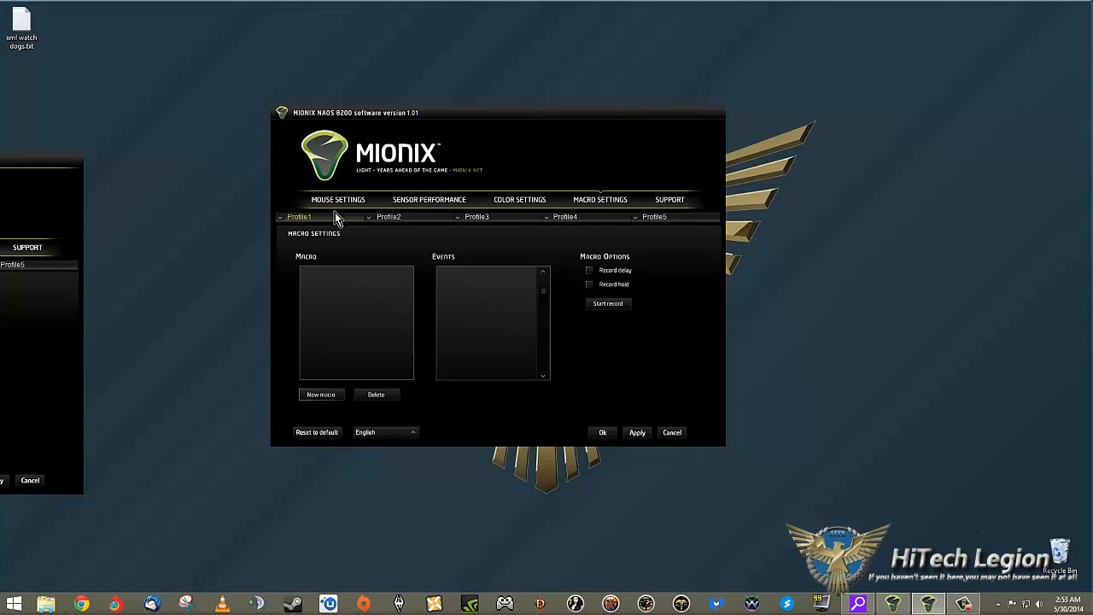
click(321, 393)
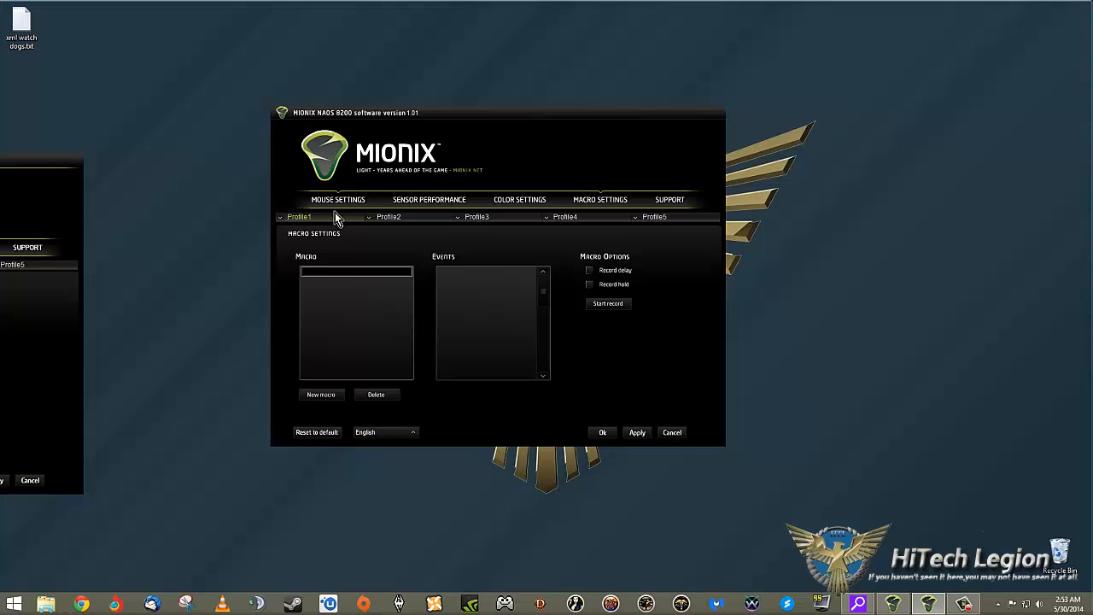
text(mac)
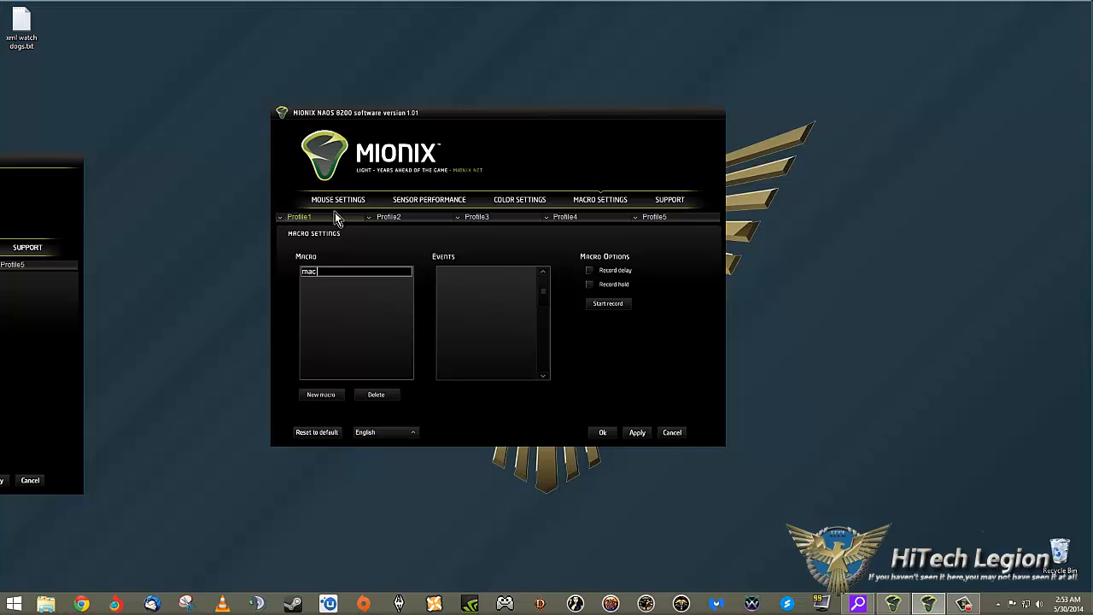
click(589, 283)
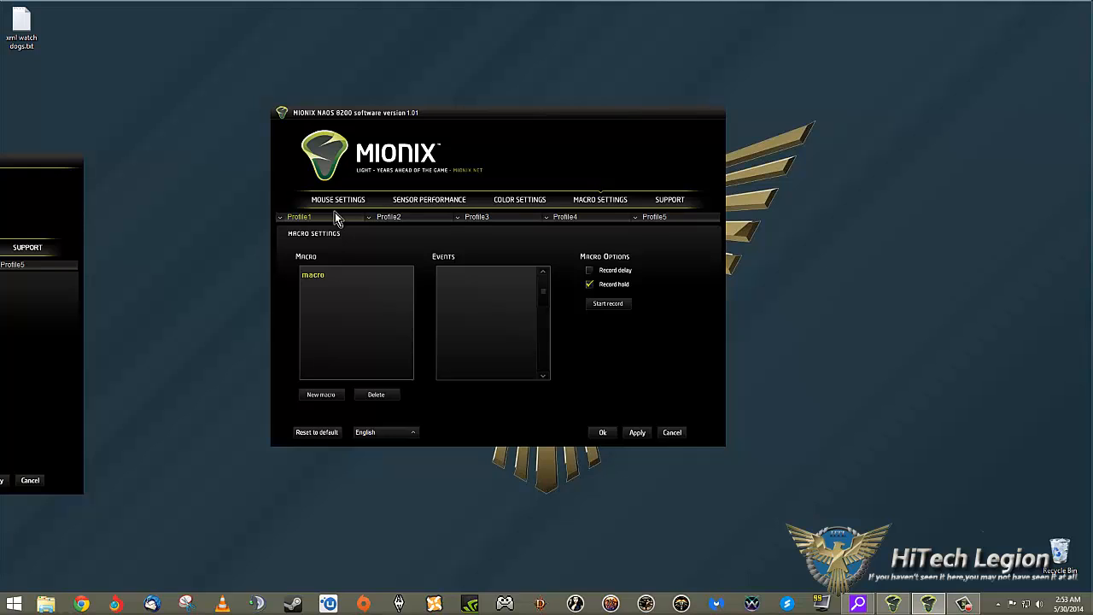
Enable Record hold instead of Record delay and start recording key events into the macro
click(589, 270)
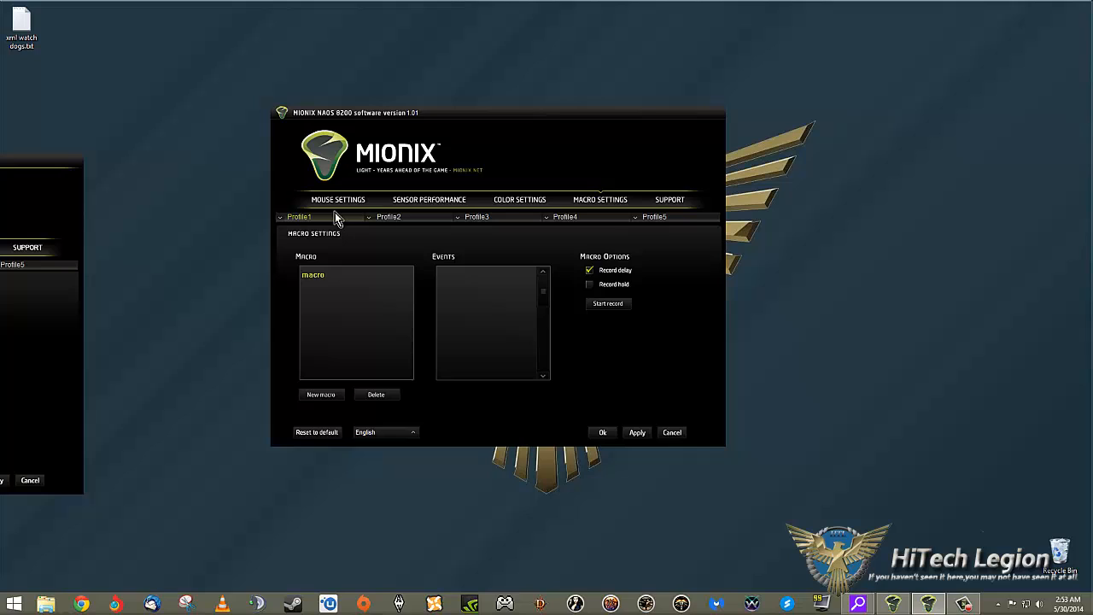
click(589, 283)
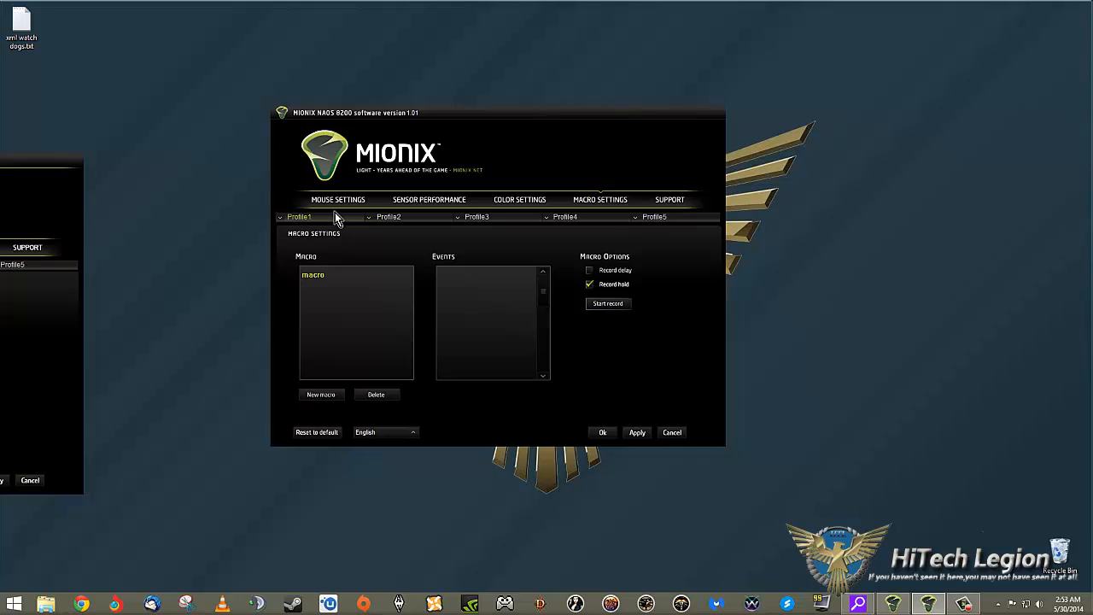
click(608, 304)
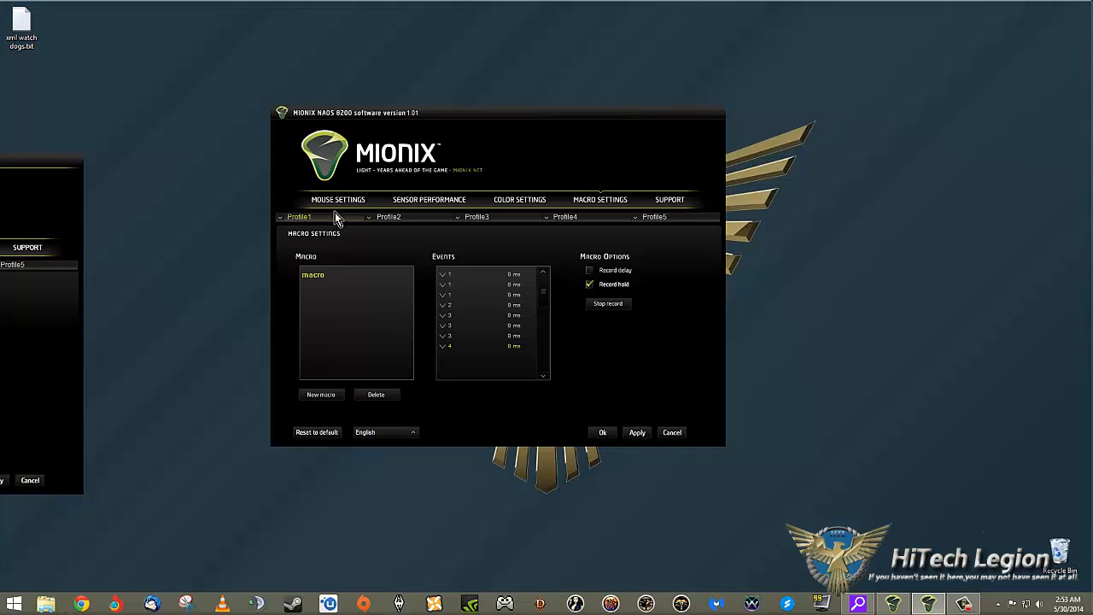
Stop the macro recording with its captured key events and enable Record delay
click(608, 304)
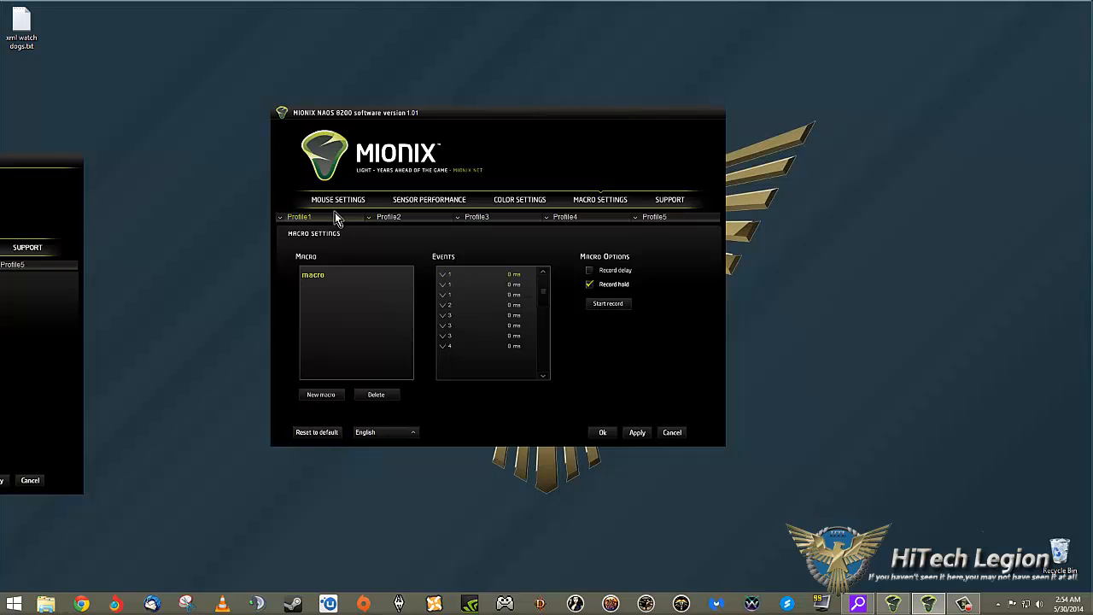
click(589, 269)
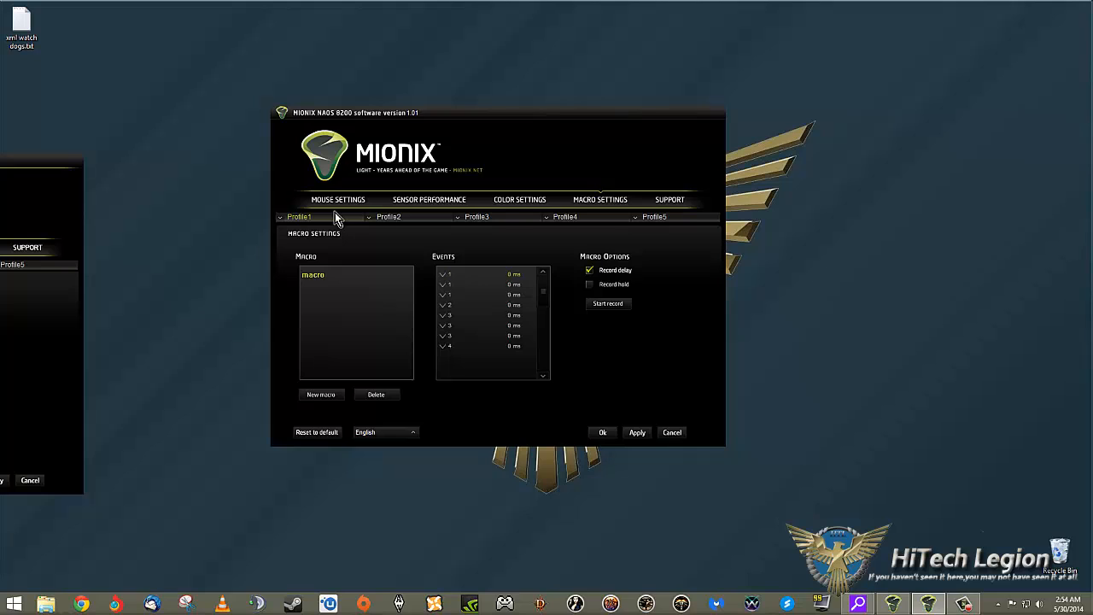
right_click(492, 281)
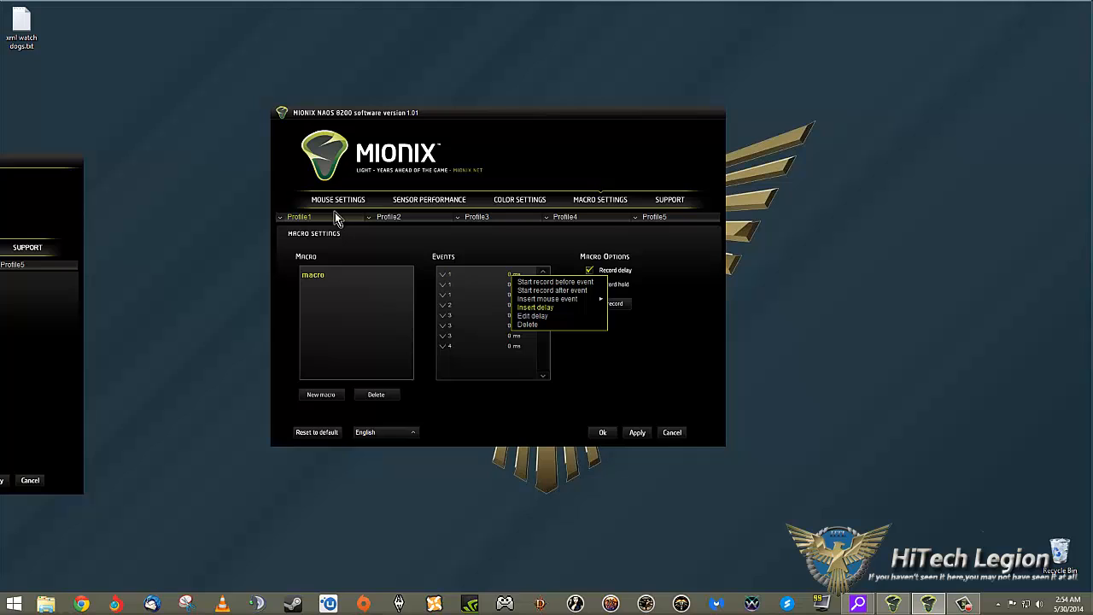
mouse_move(552, 290)
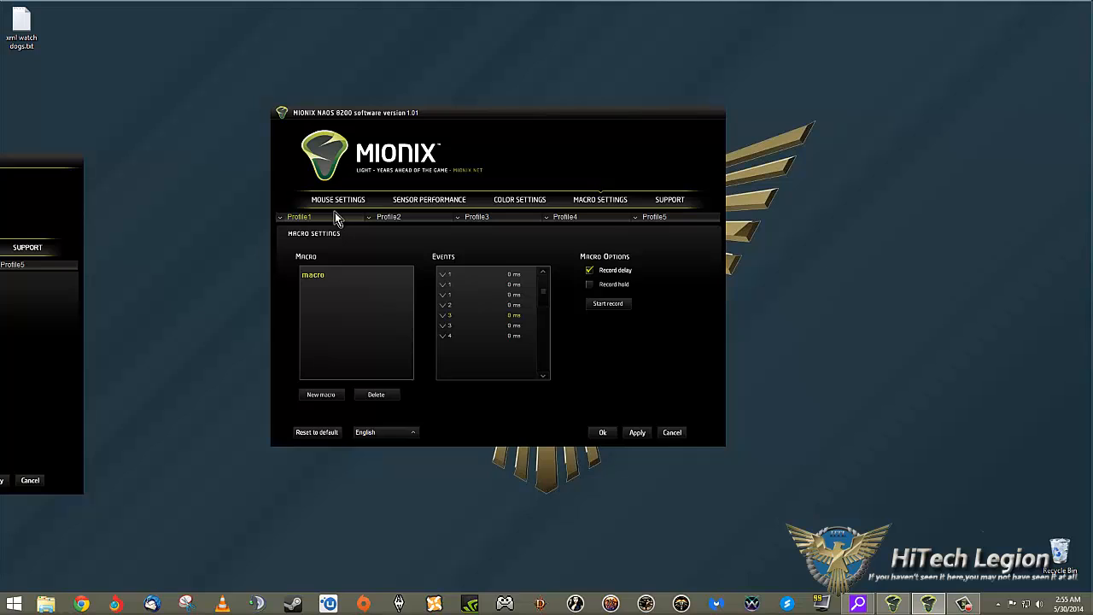
right_click(486, 284)
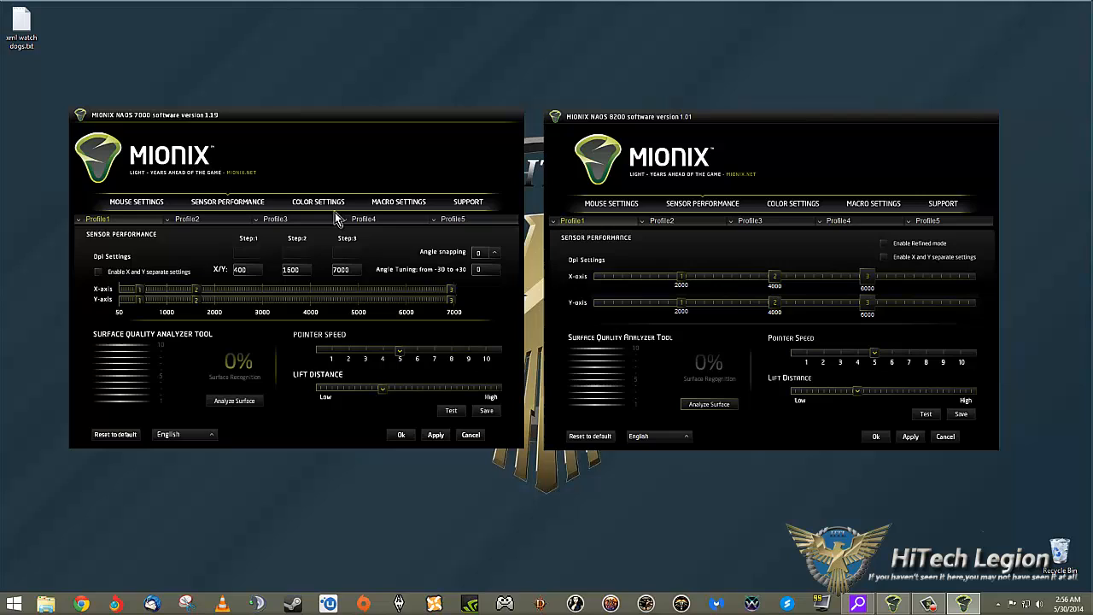
Run the NAOS 8200 S.Q.A.T. surface analysis, getting a 90% surface quality result
click(709, 403)
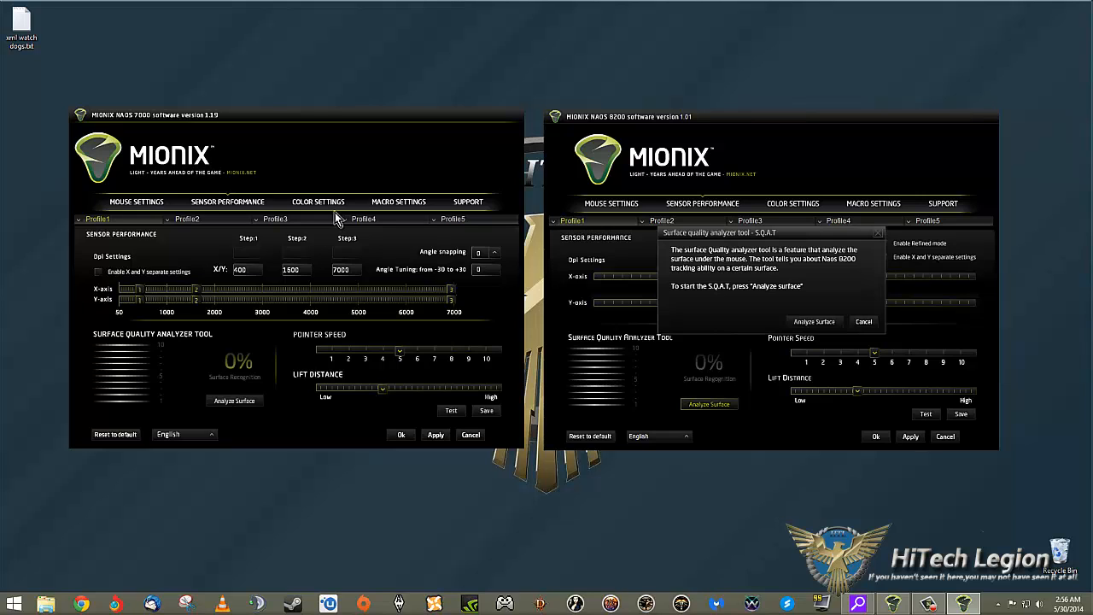
click(813, 321)
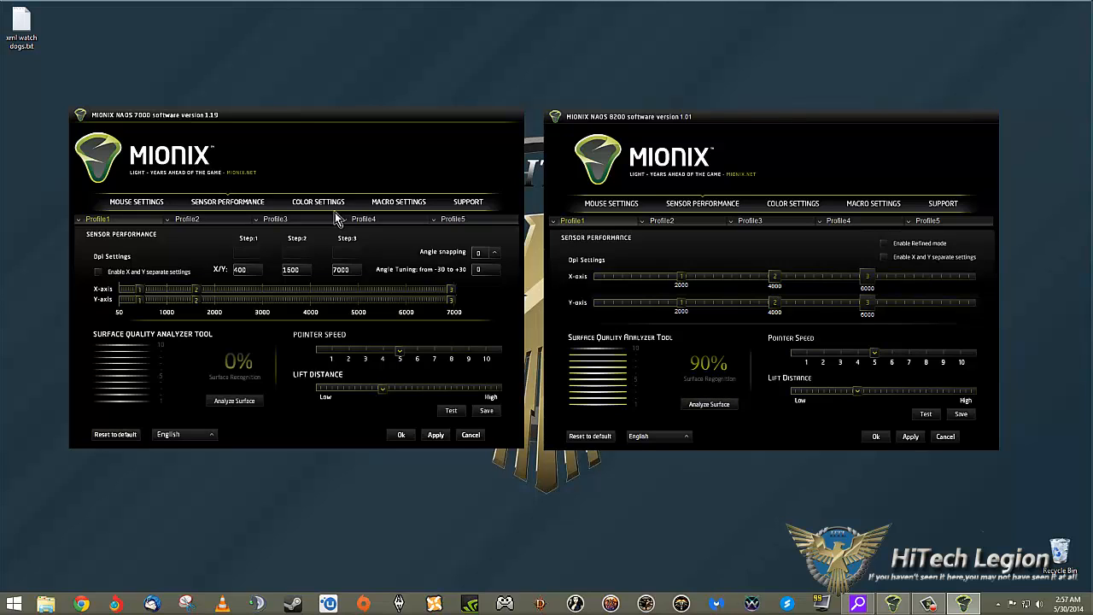
Change the NAOS 8200 X/Y-axis DPI and rerun the surface analyzer, now reading 40%
click(657, 435)
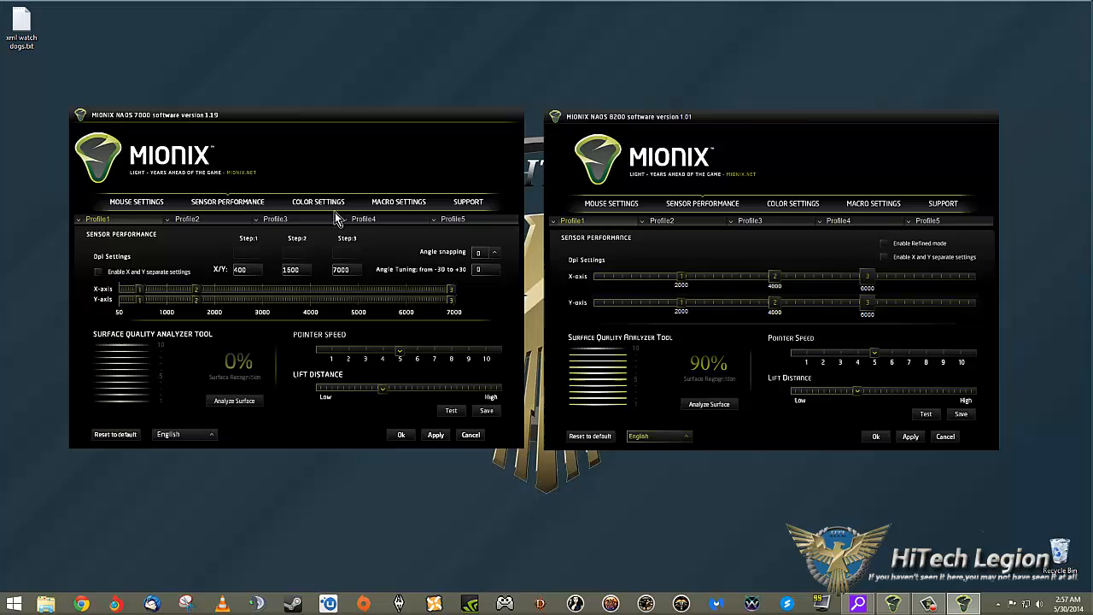
click(709, 403)
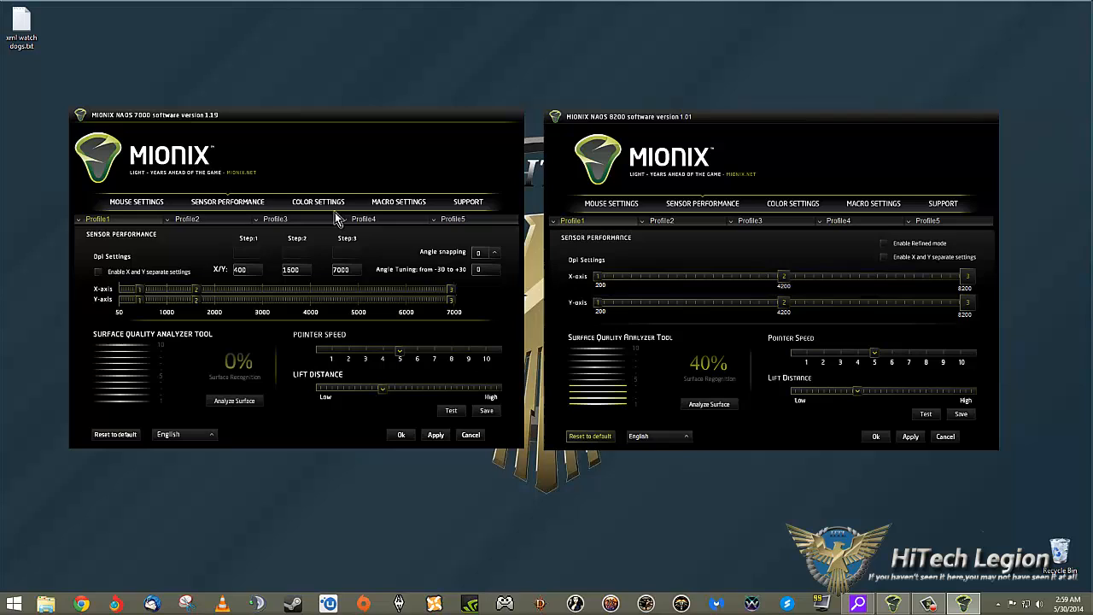
Reset the NAOS 8200 sensor settings to default and apply them, surface reading 0%
click(591, 436)
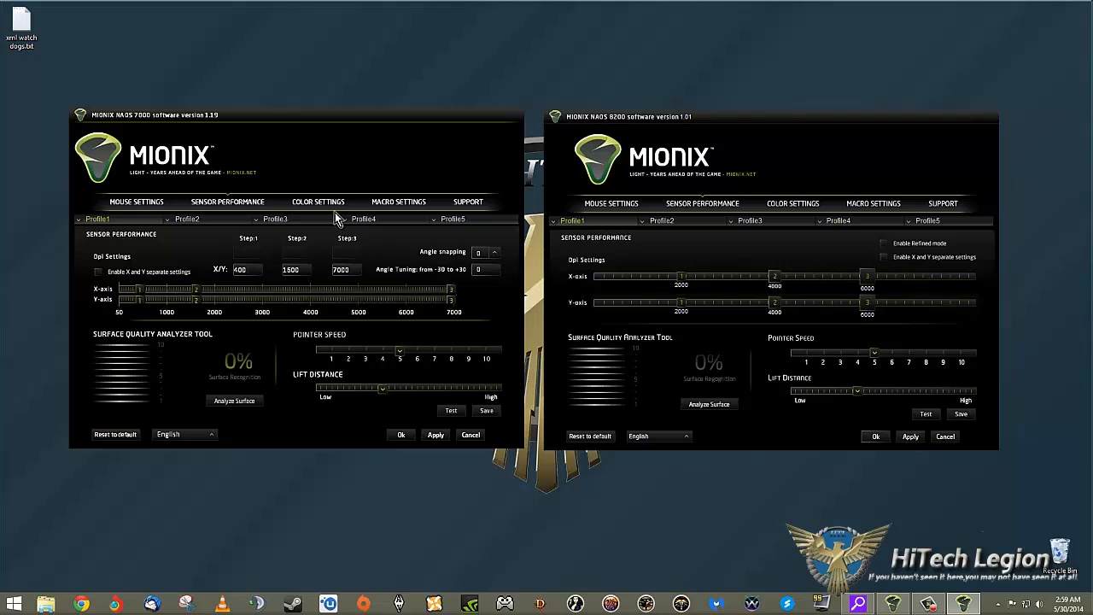
click(911, 437)
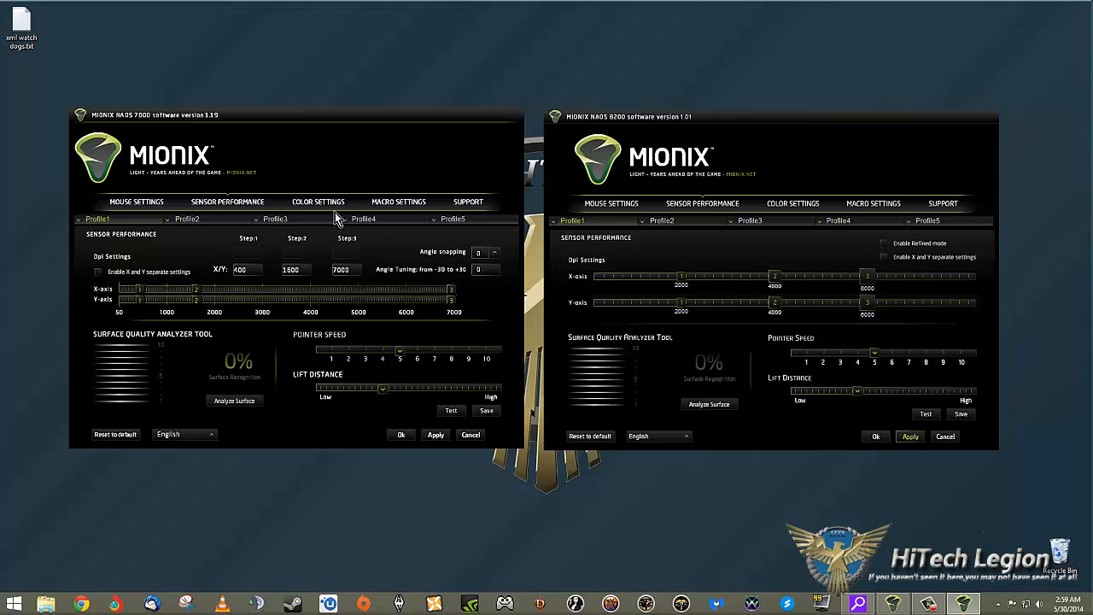